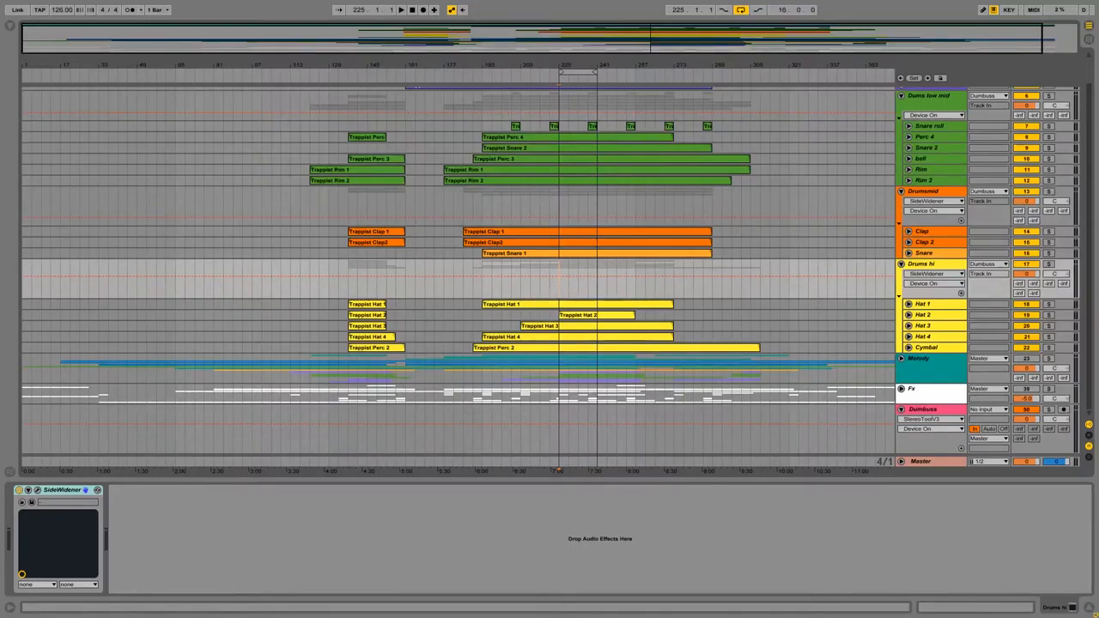
mouse_move(986, 338)
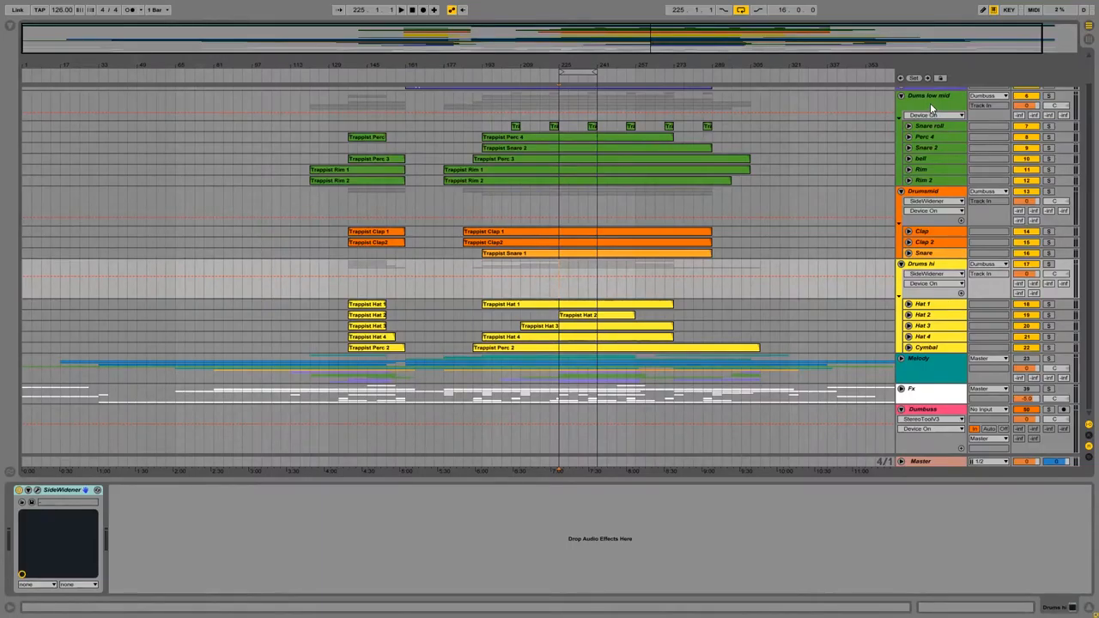
Show the Snare roll track's devices, then the Dums low mid group's SideWidener.
left_click(931, 126)
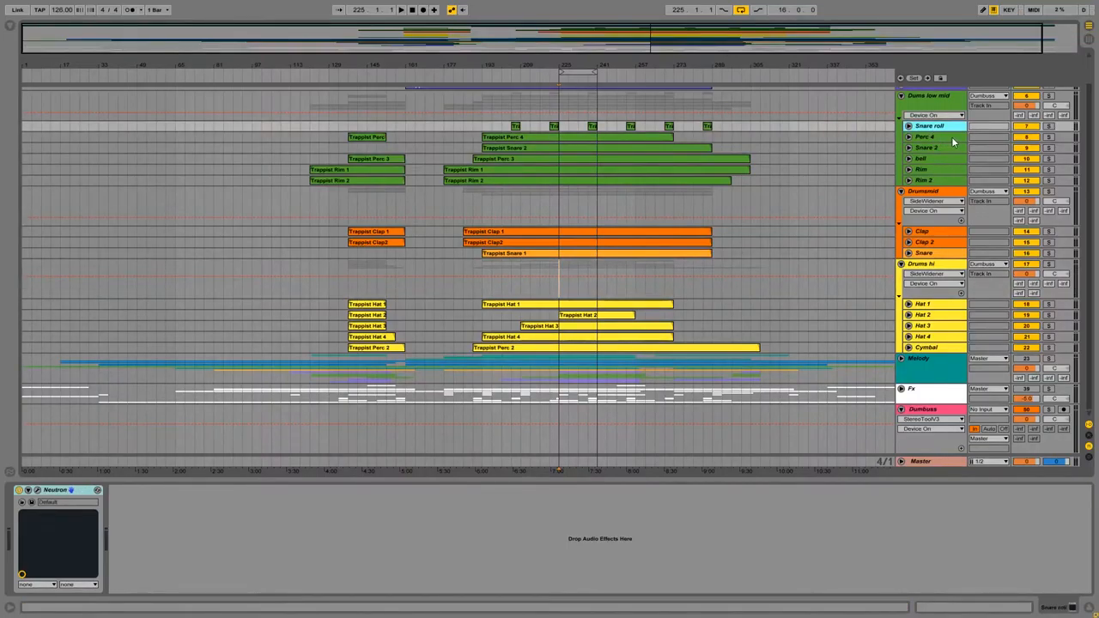
mouse_move(950, 159)
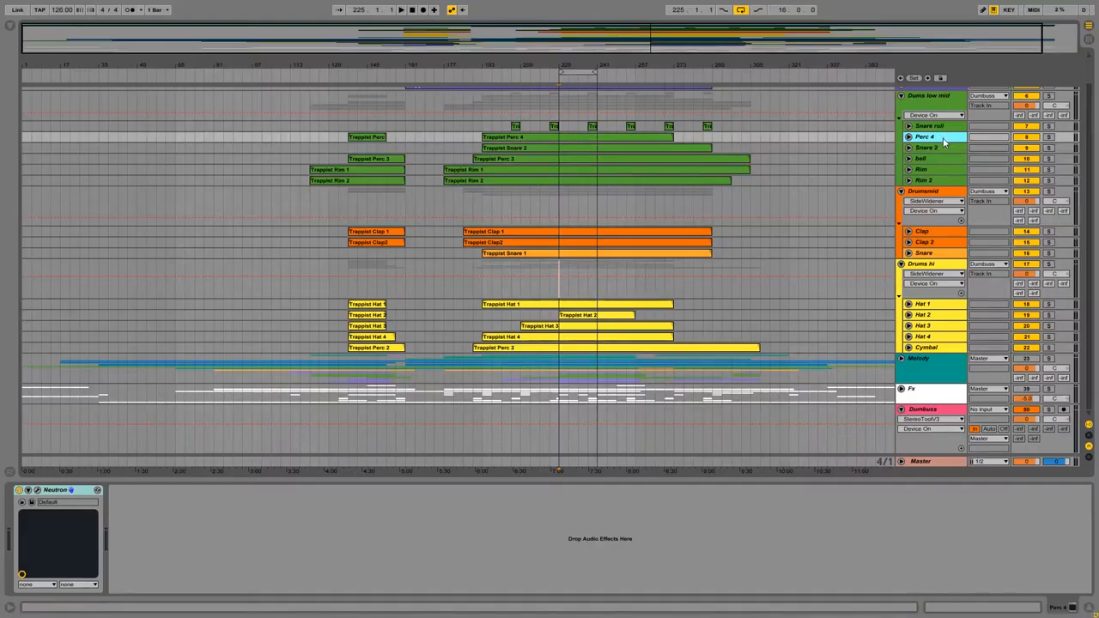
left_click(935, 147)
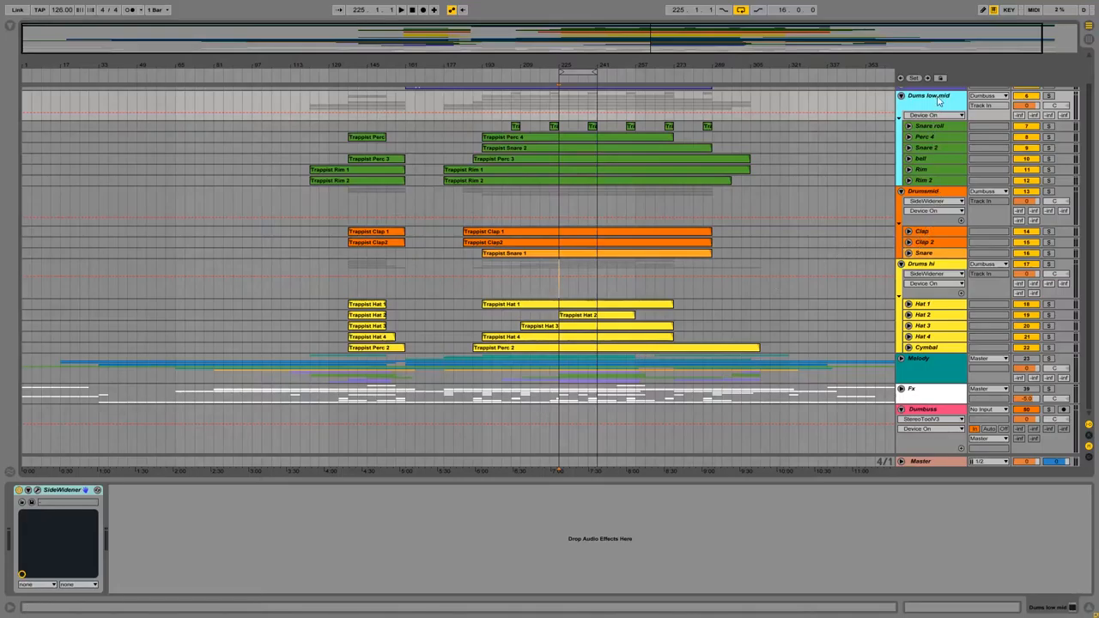
mouse_move(916, 99)
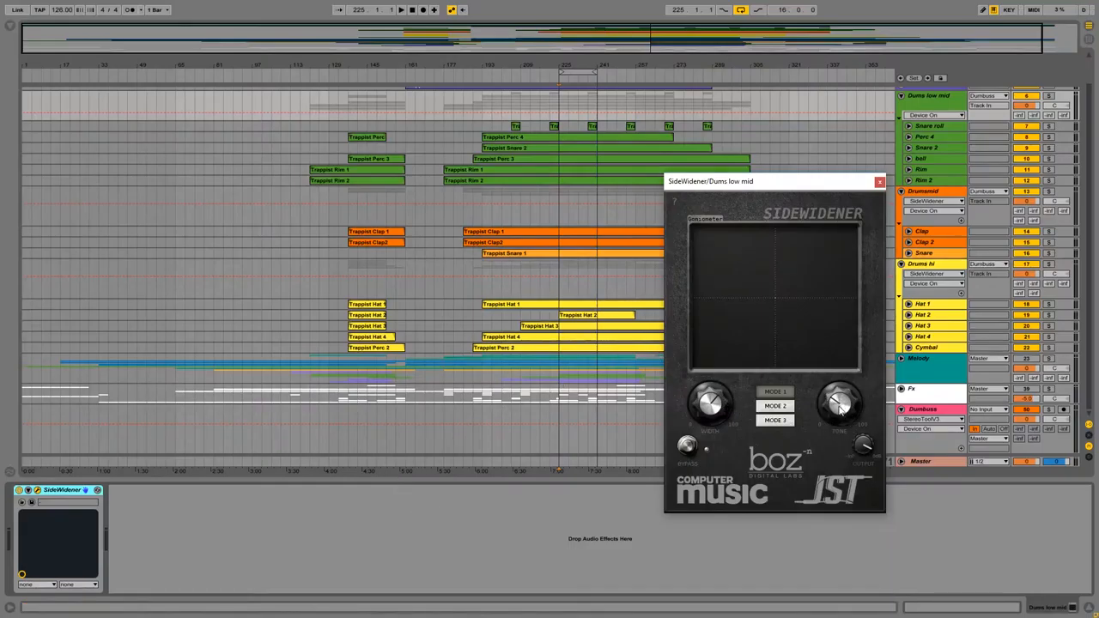
mouse_move(872, 198)
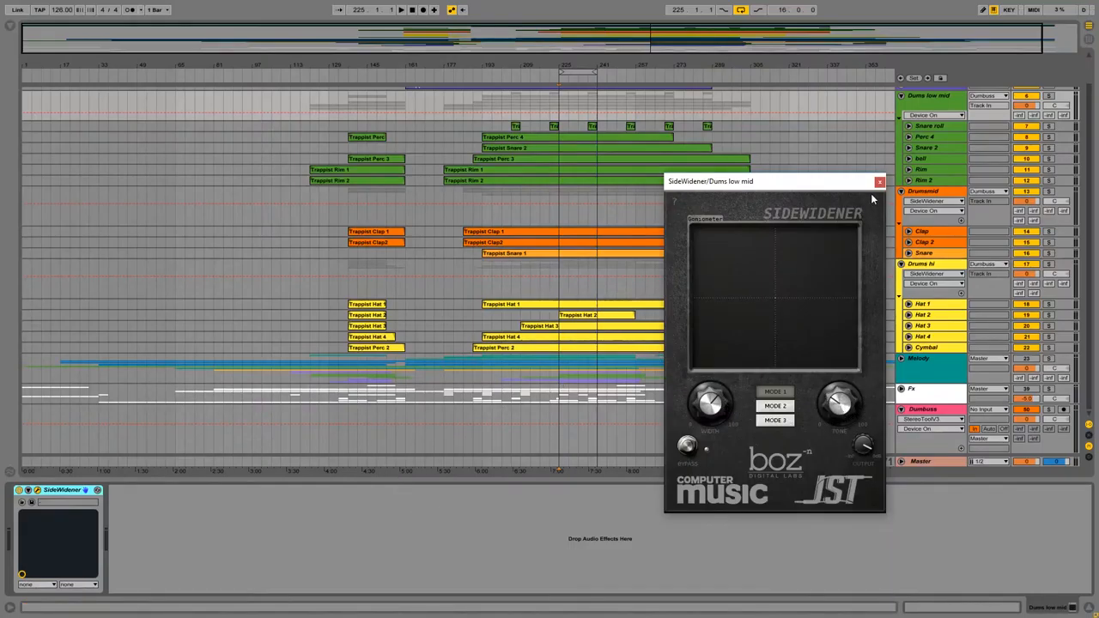
mouse_move(877, 181)
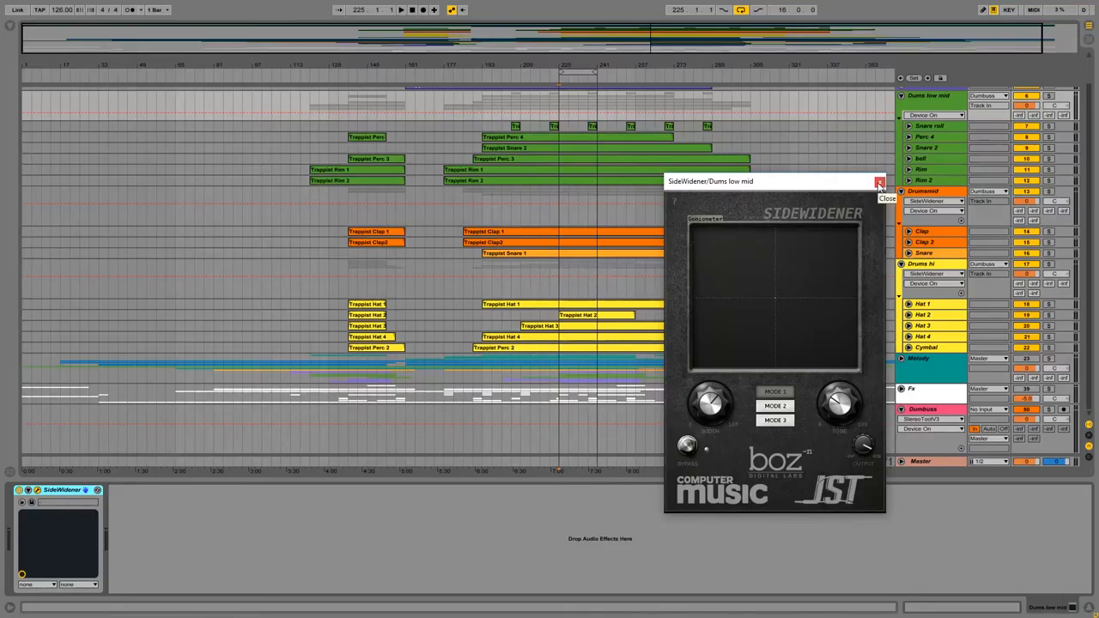
Close the Dums low mid SideWidener plugin window.
left_click(875, 181)
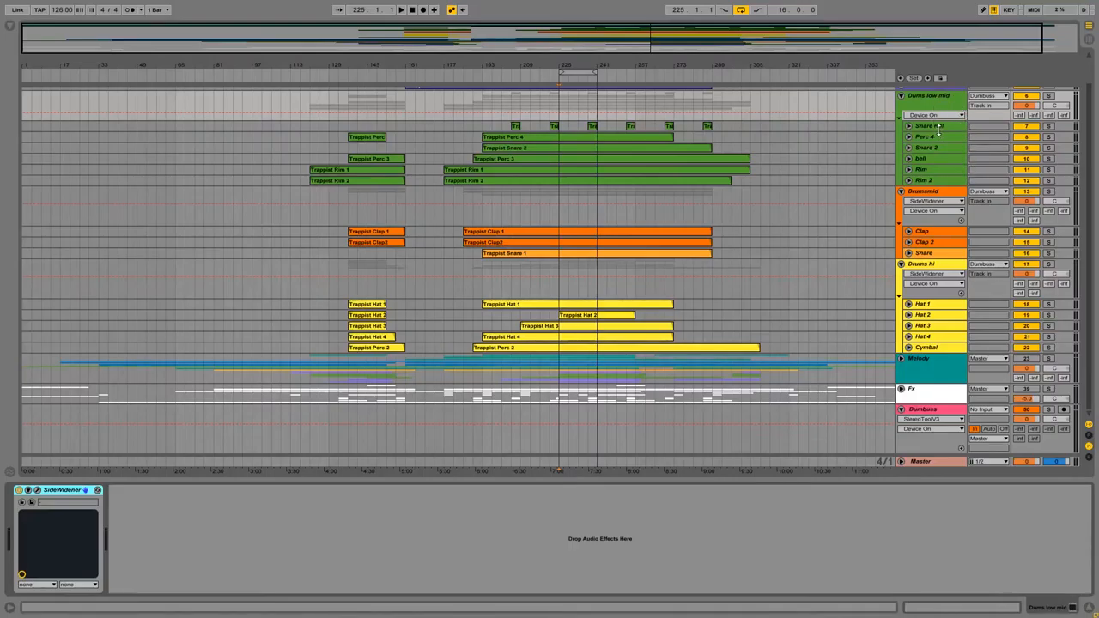
Check SideWidener on Drumsmid and Drums hi, then show the Dumbuss devices.
left_click(923, 191)
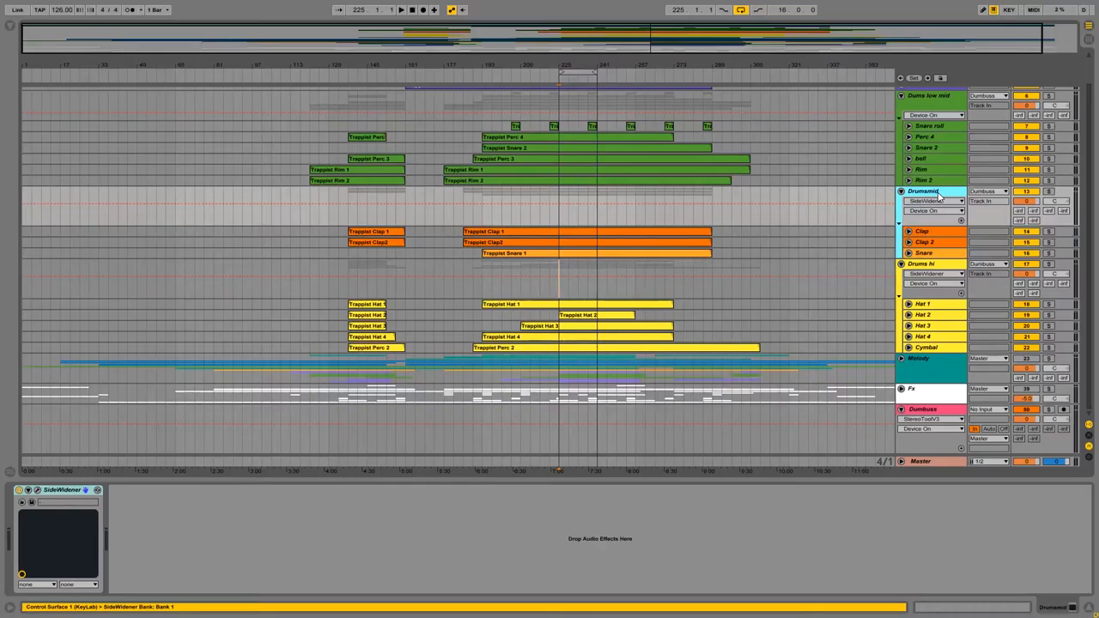
left_click(927, 263)
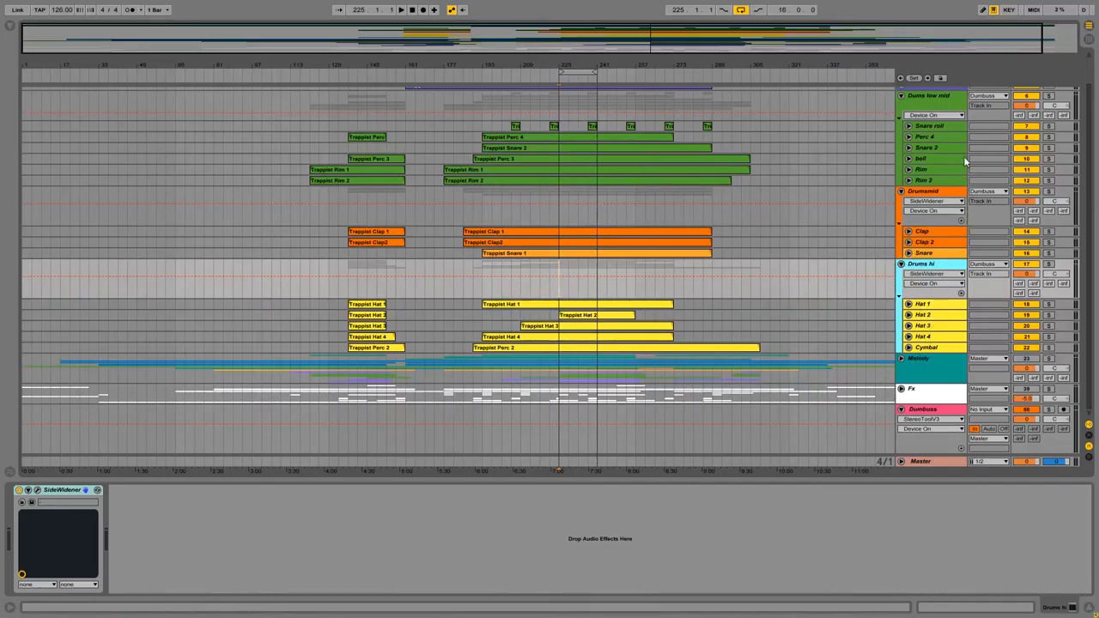
left_click(935, 94)
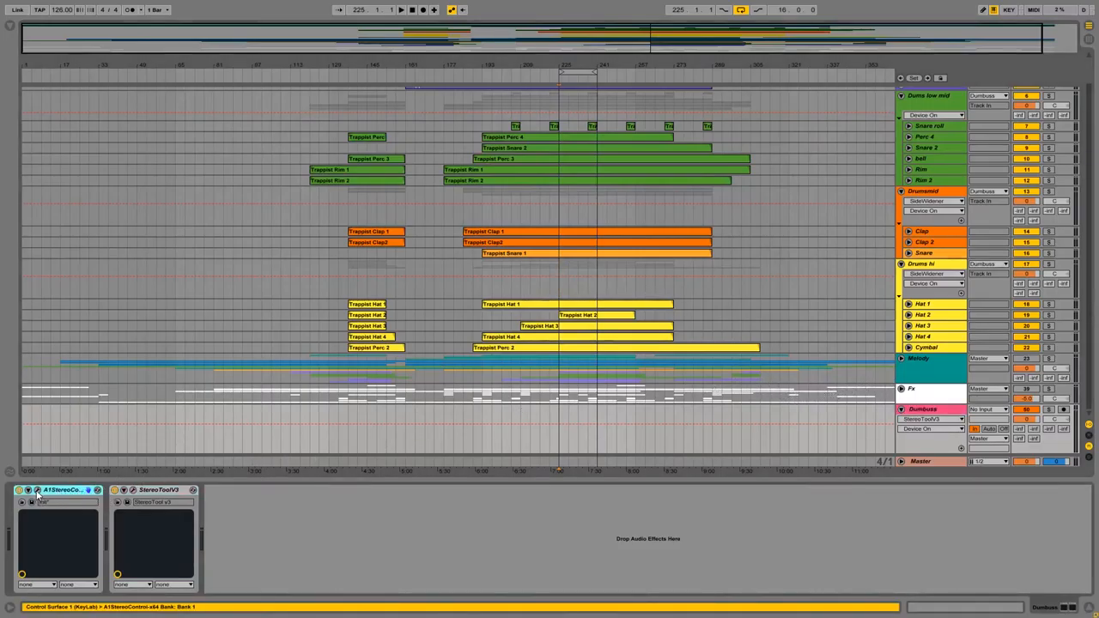
Open the Dumbuss A1StereoControl plugin window to review it, then close it.
double_click(60, 489)
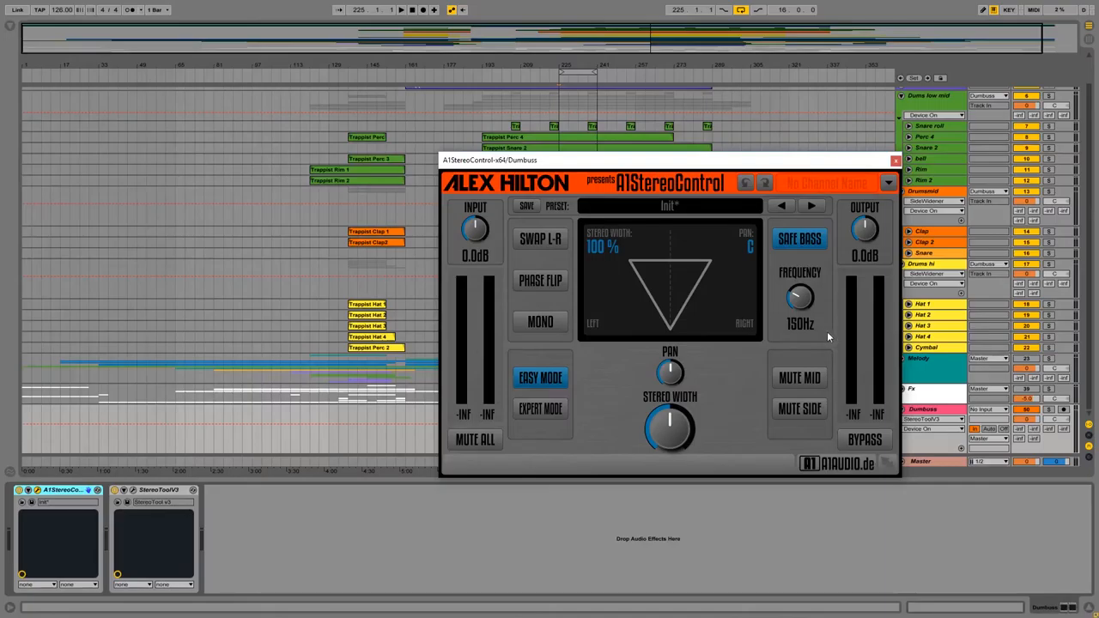
left_click(889, 161)
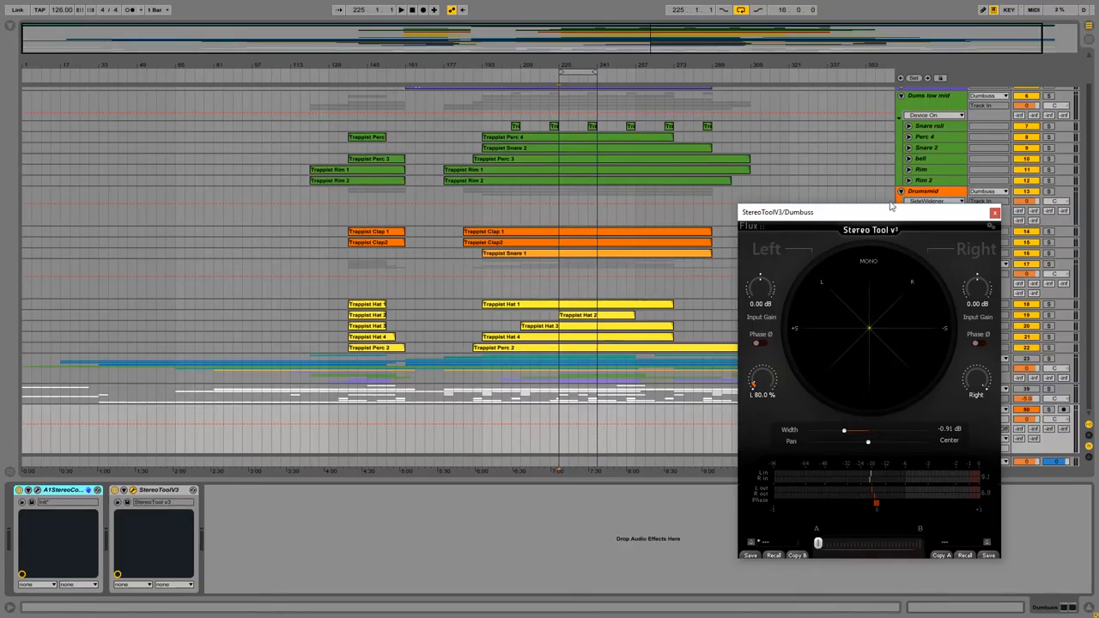
Move the Dumbuss StereoToolV3 window left, then close it.
left_click_drag(777, 212, 704, 206)
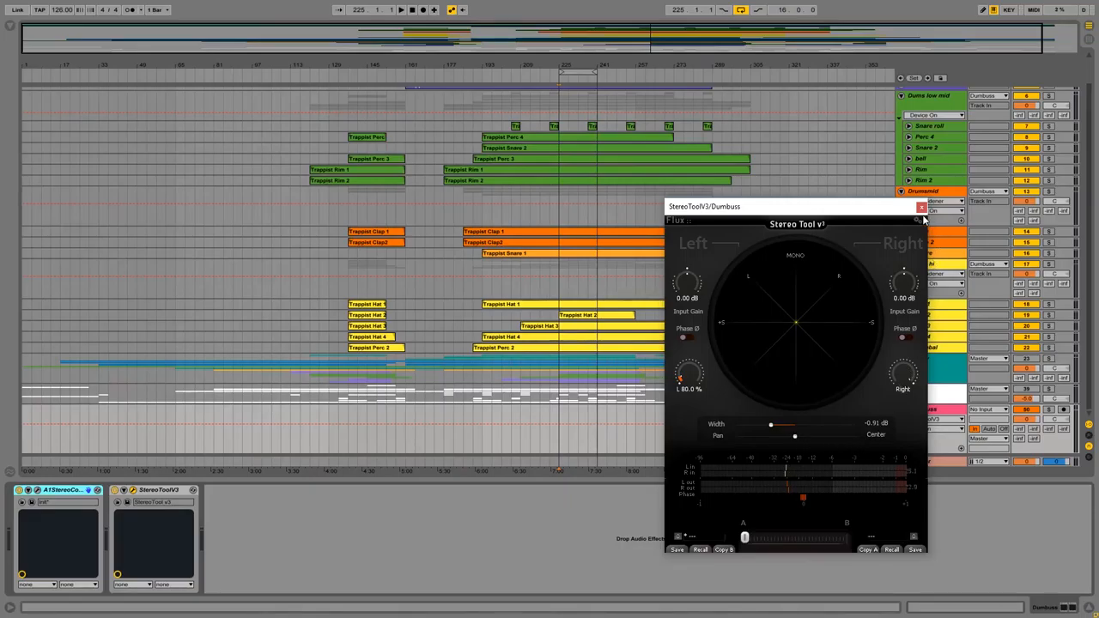
left_click(919, 206)
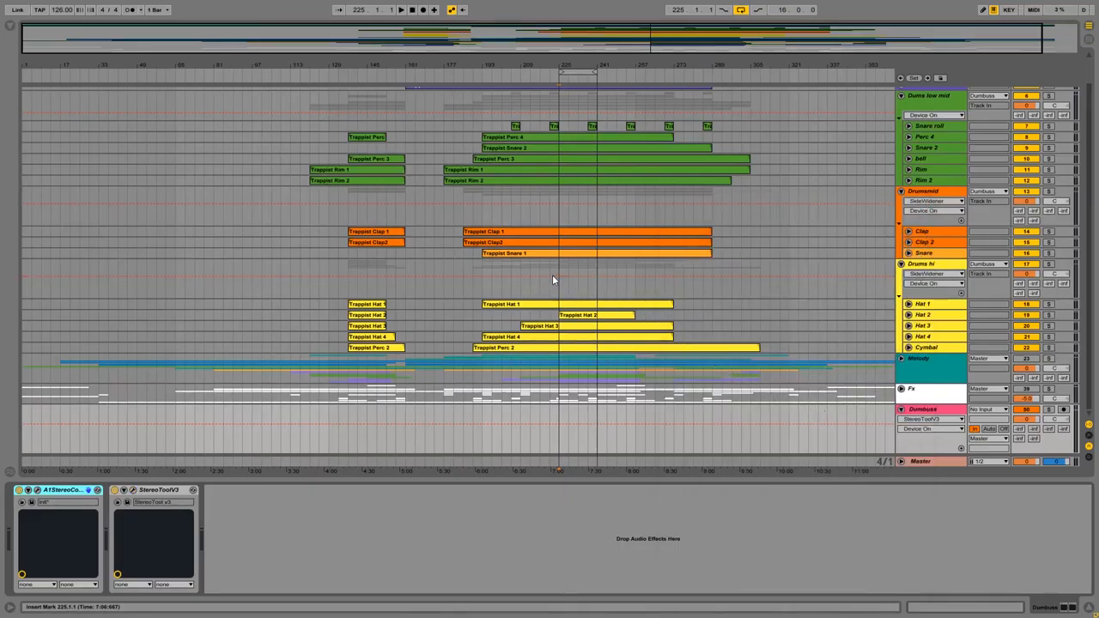